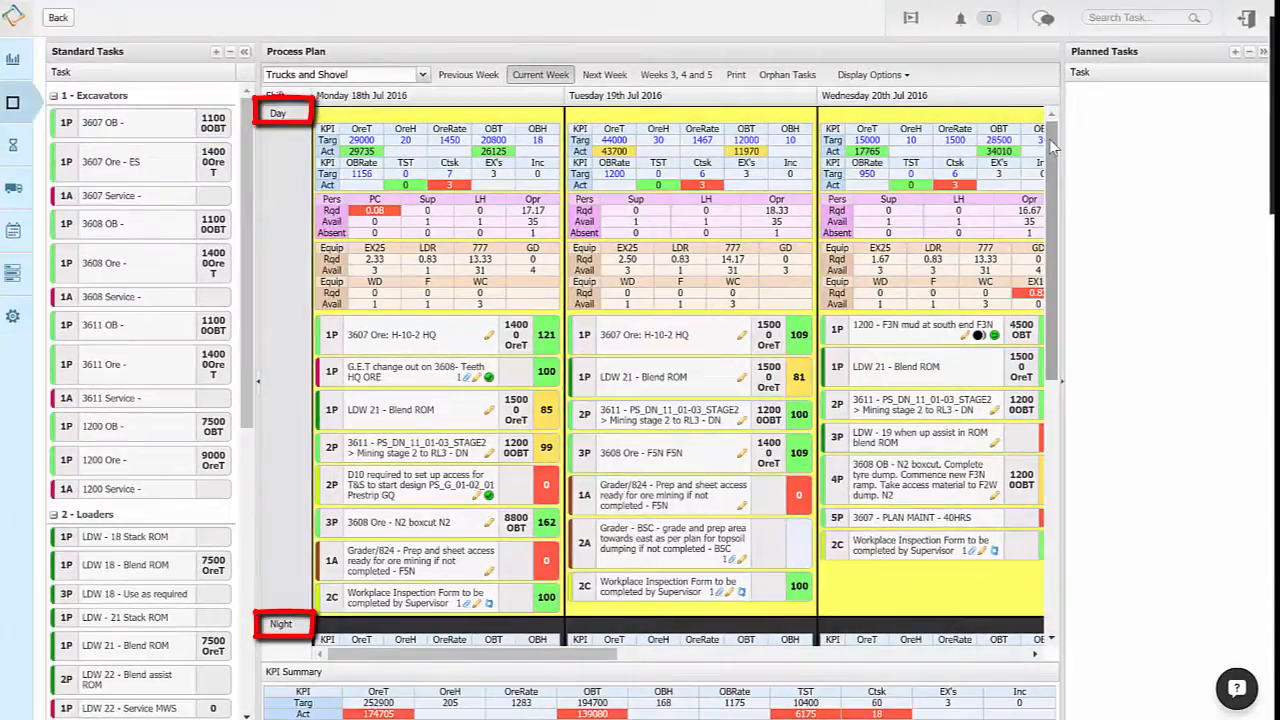
# Scroll the Trucks and Shovel process plan down to the night-shift rows for 18-20 July
pyautogui.scroll(-3)
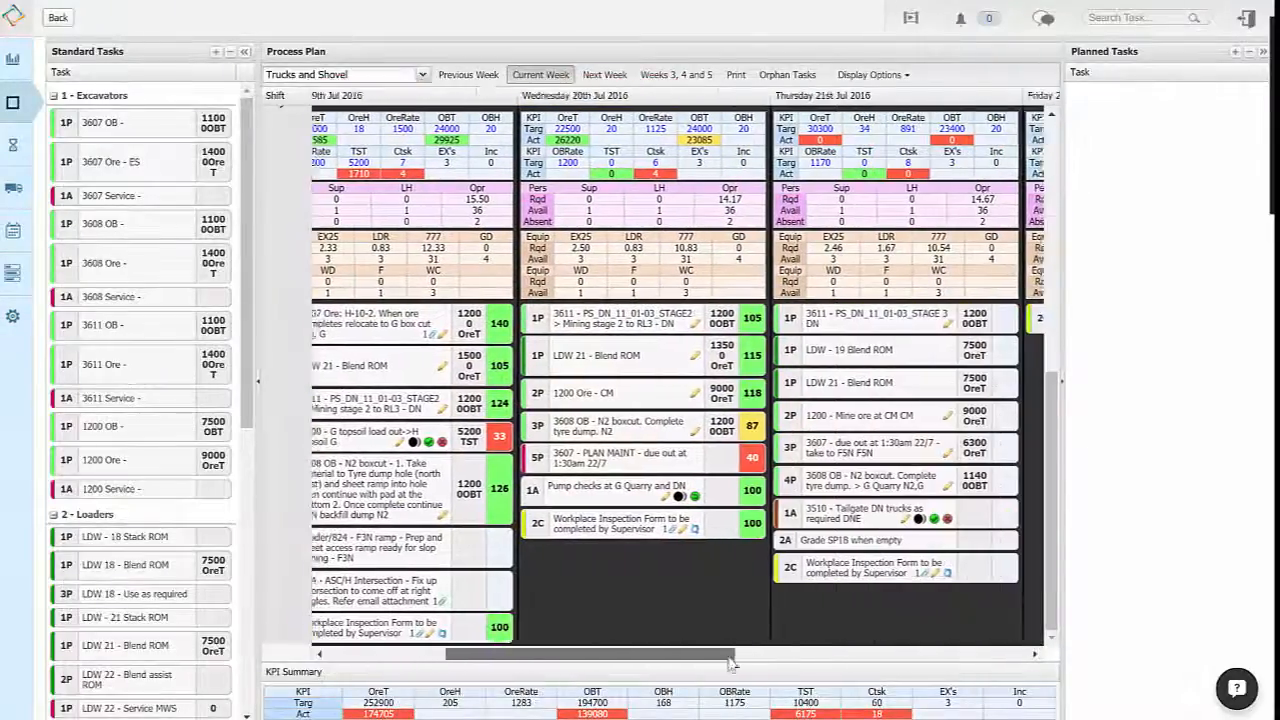
pyautogui.scroll(-3)
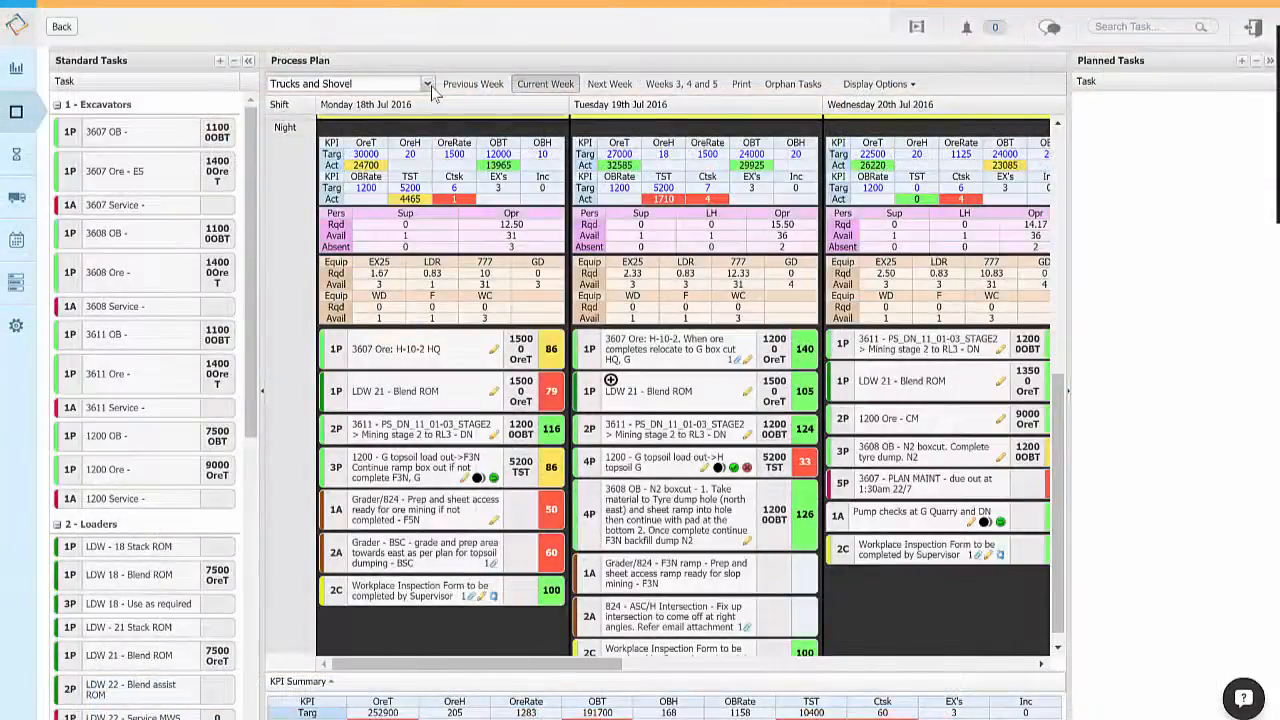
pyautogui.click(428, 84)
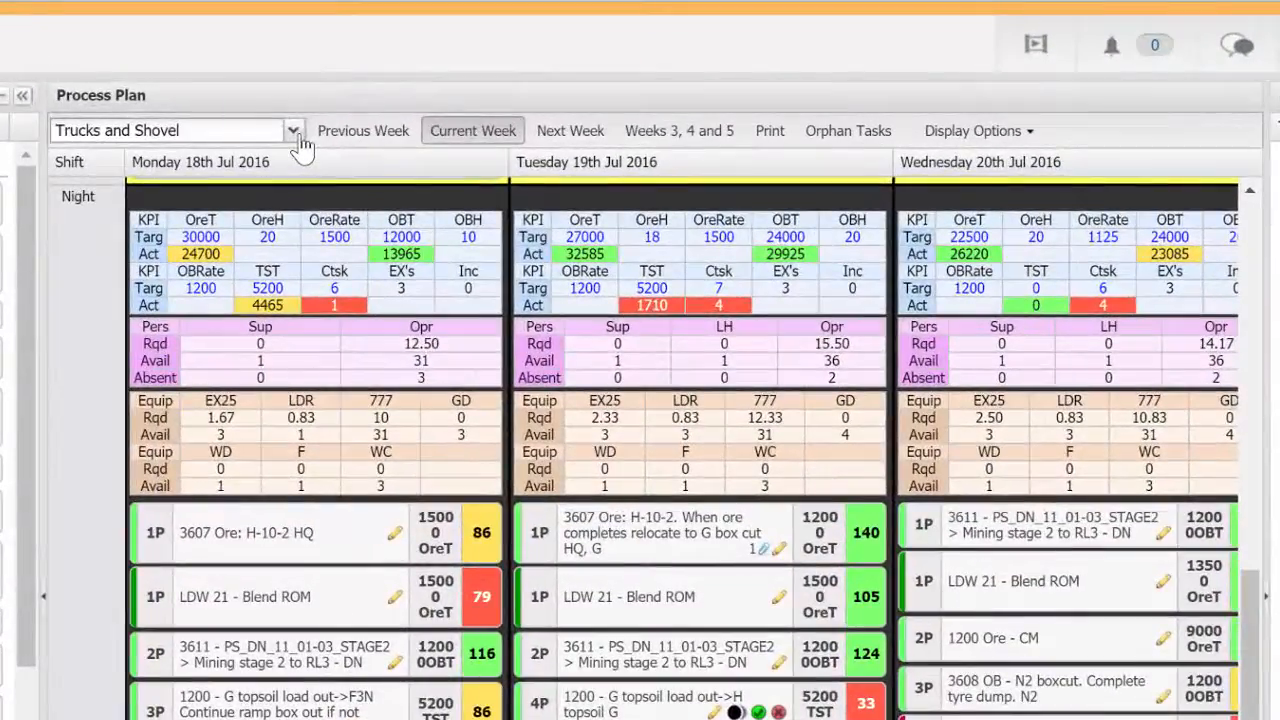
pyautogui.click(472, 130)
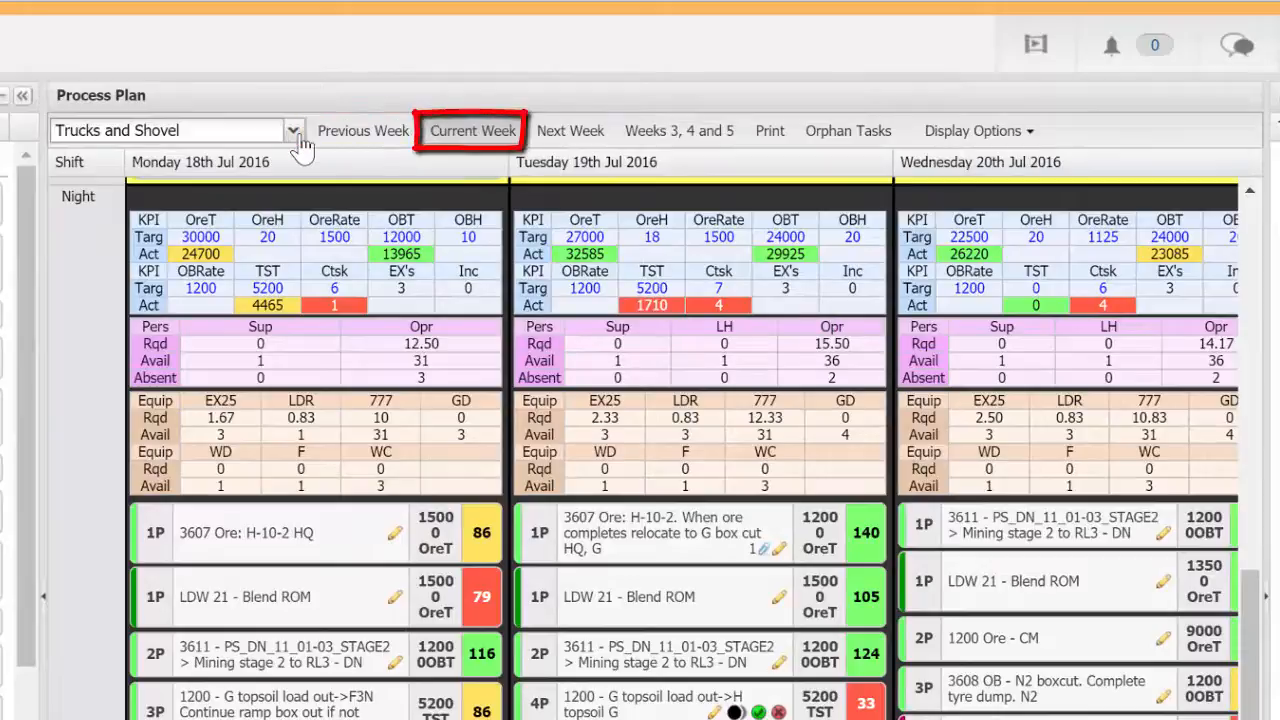
pyautogui.click(570, 130)
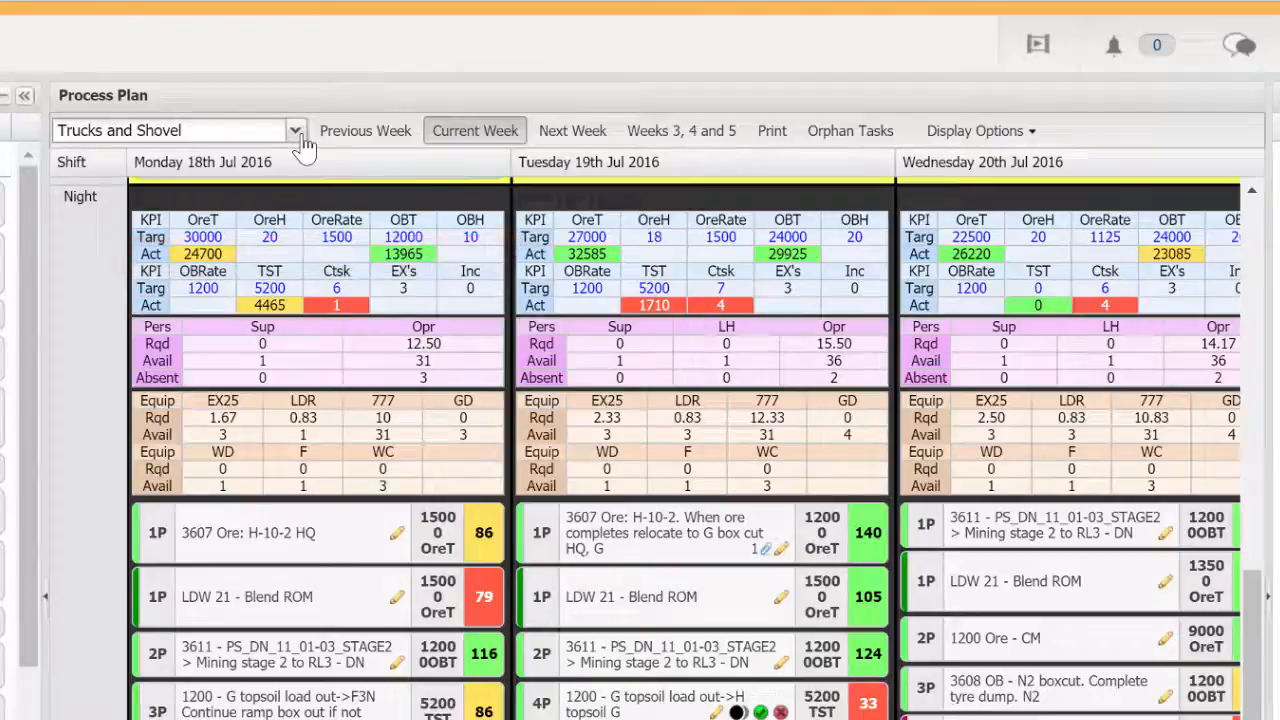
# Scroll through the night-shift KPI, personnel and equipment tables for Monday to Thursday
pyautogui.scroll(-3)
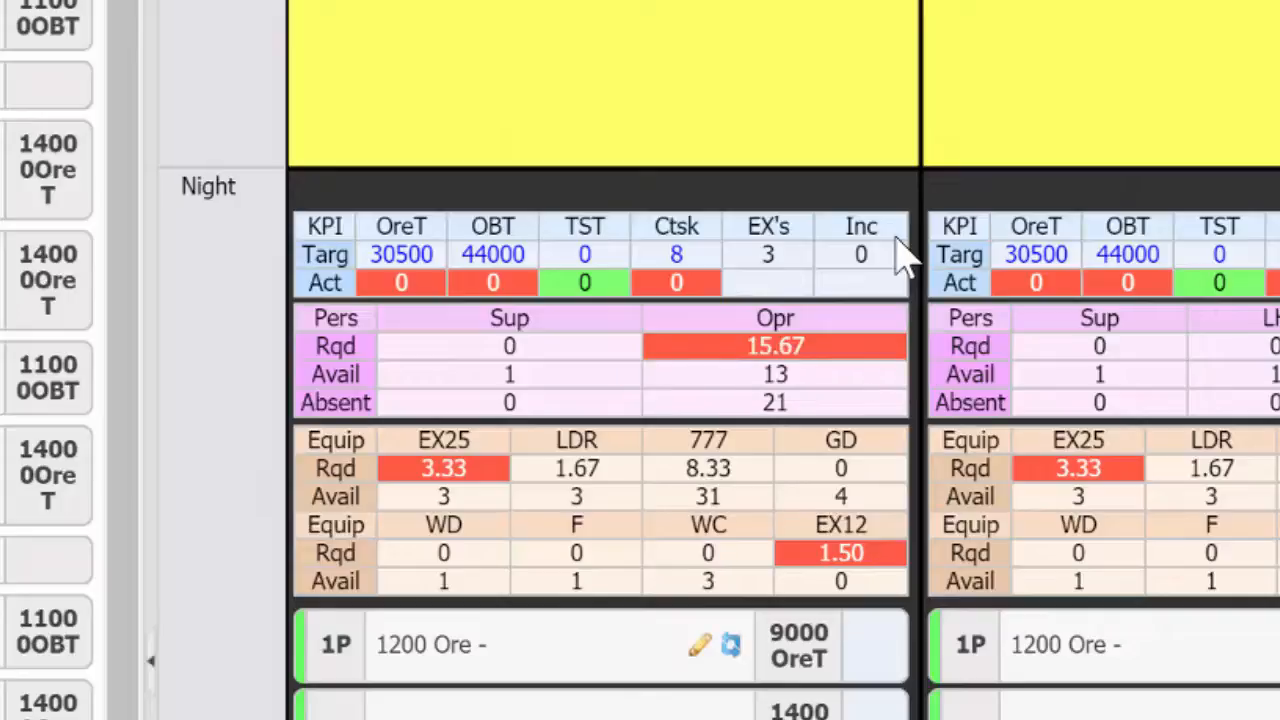
pyautogui.scroll(-3)
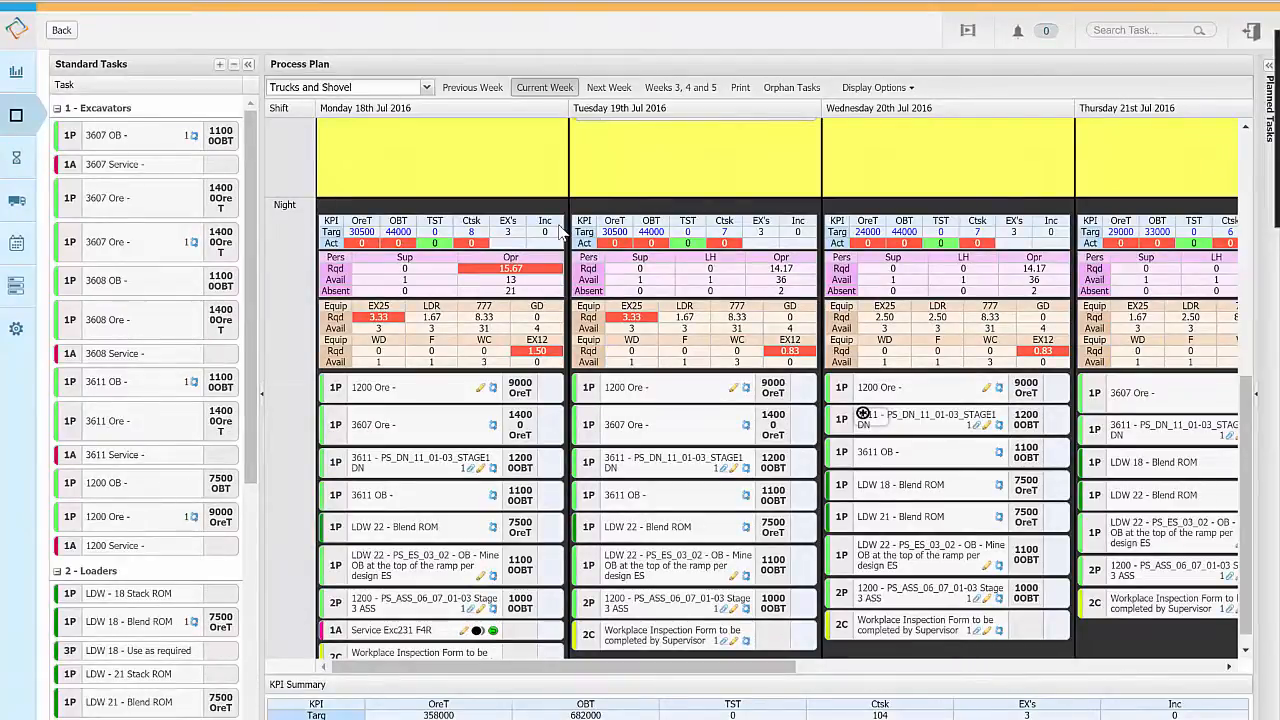
# Zoom the process plan out so day and night shift grids show together
pyautogui.click(608, 84)
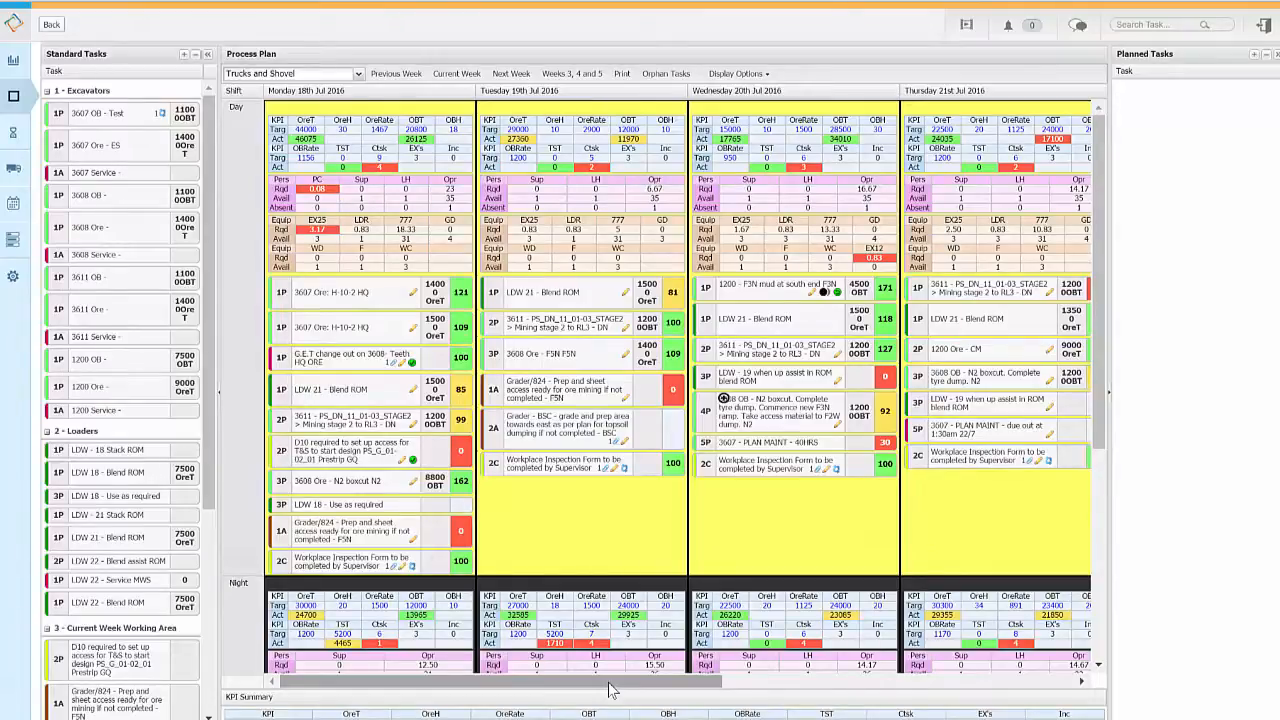
pyautogui.moveTo(668, 498)
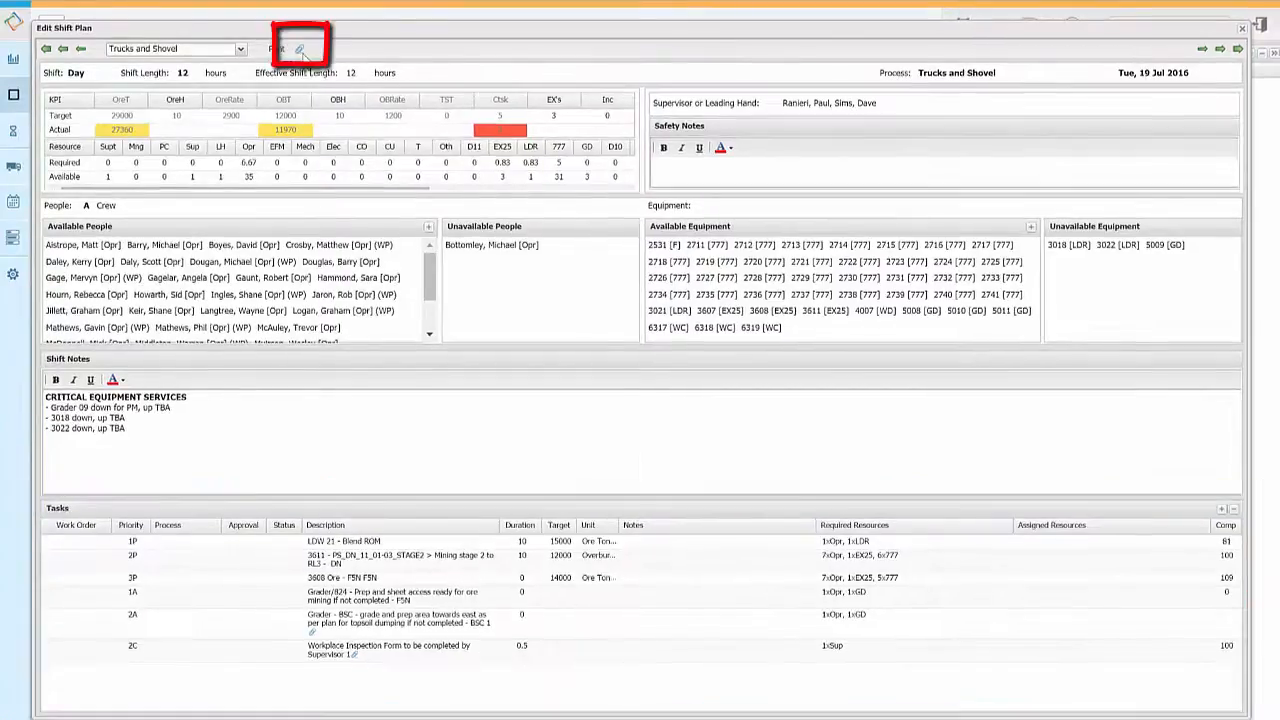
# Attach the Work Order 8319 PDF to the Tuesday day-shift plan and start printing it
pyautogui.click(300, 48)
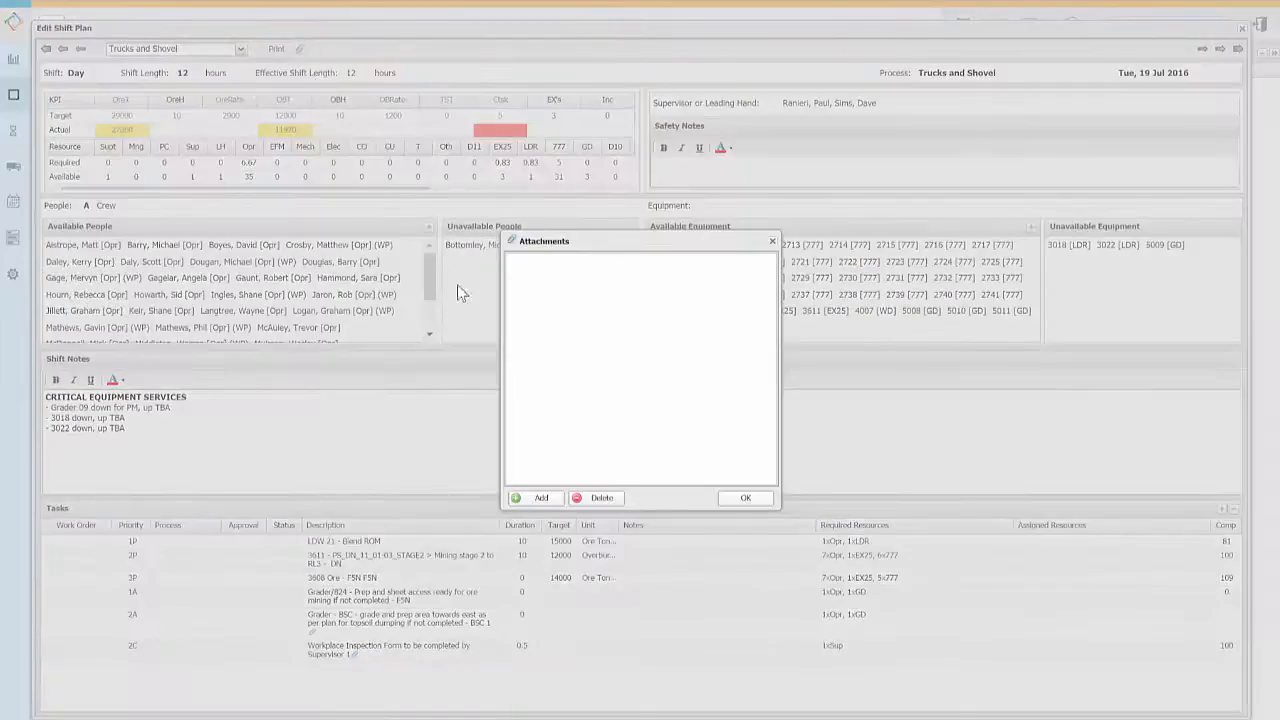
pyautogui.click(536, 498)
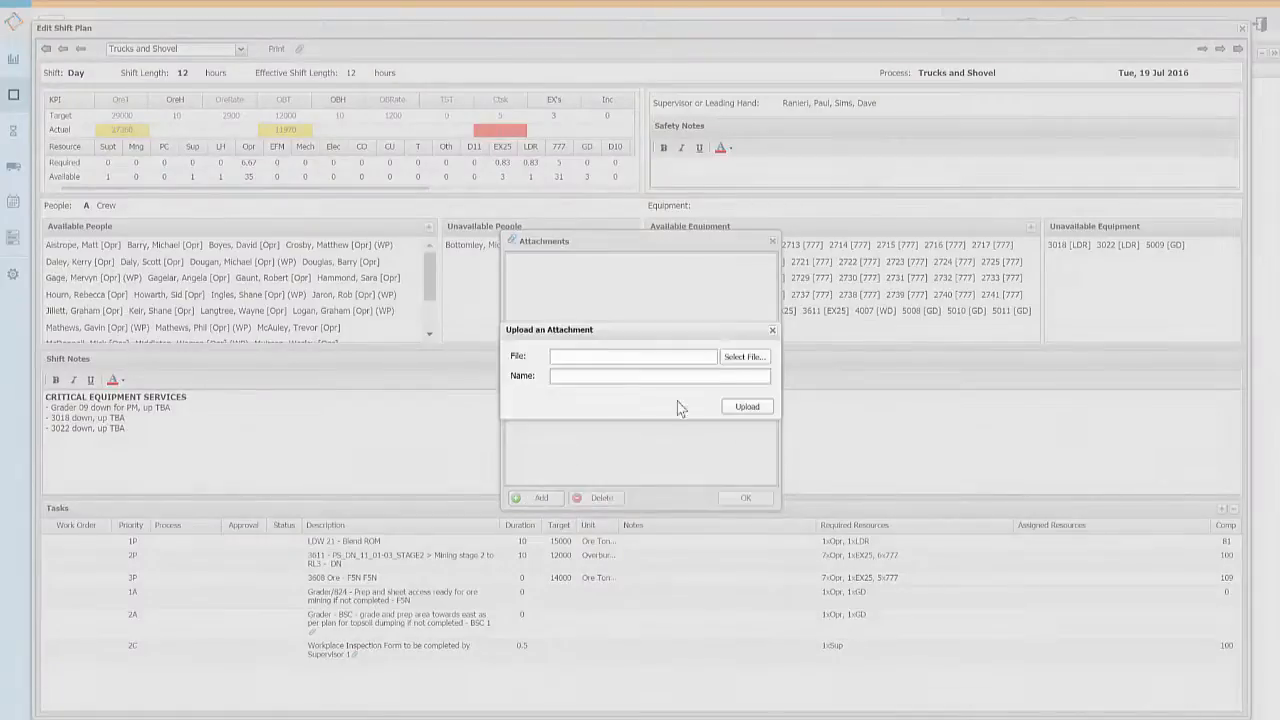
pyautogui.click(744, 356)
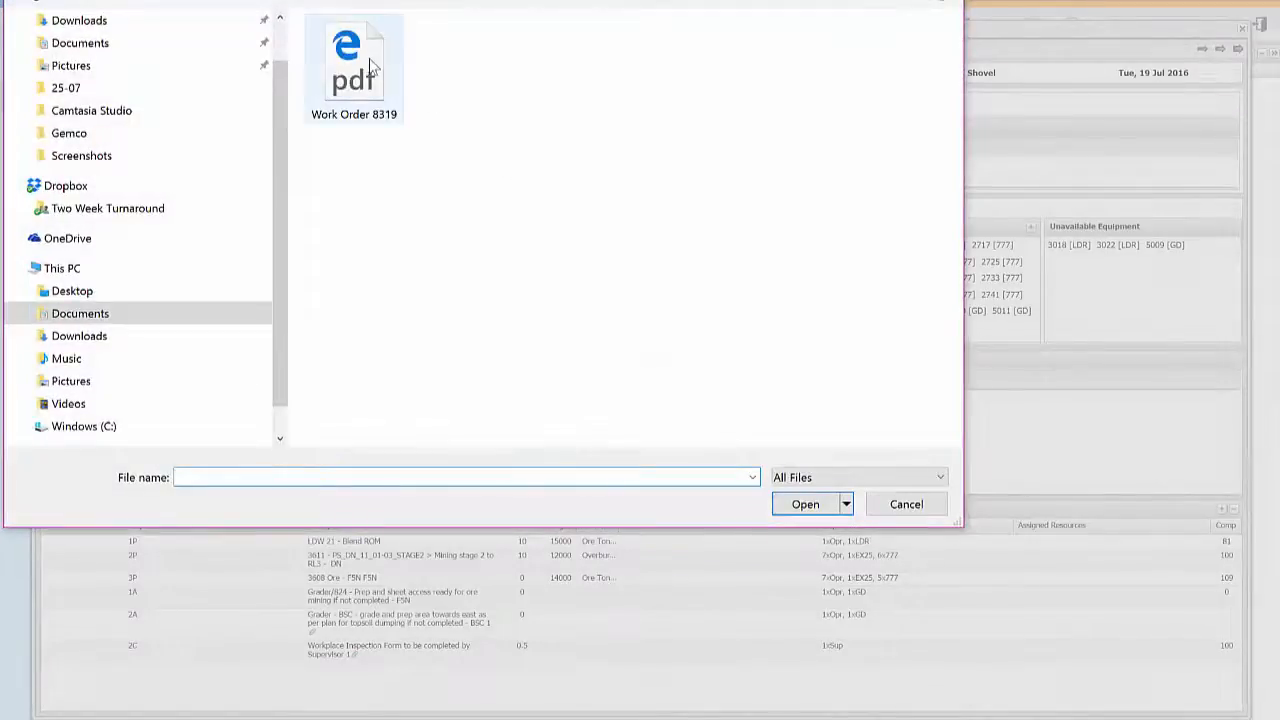
pyautogui.click(904, 504)
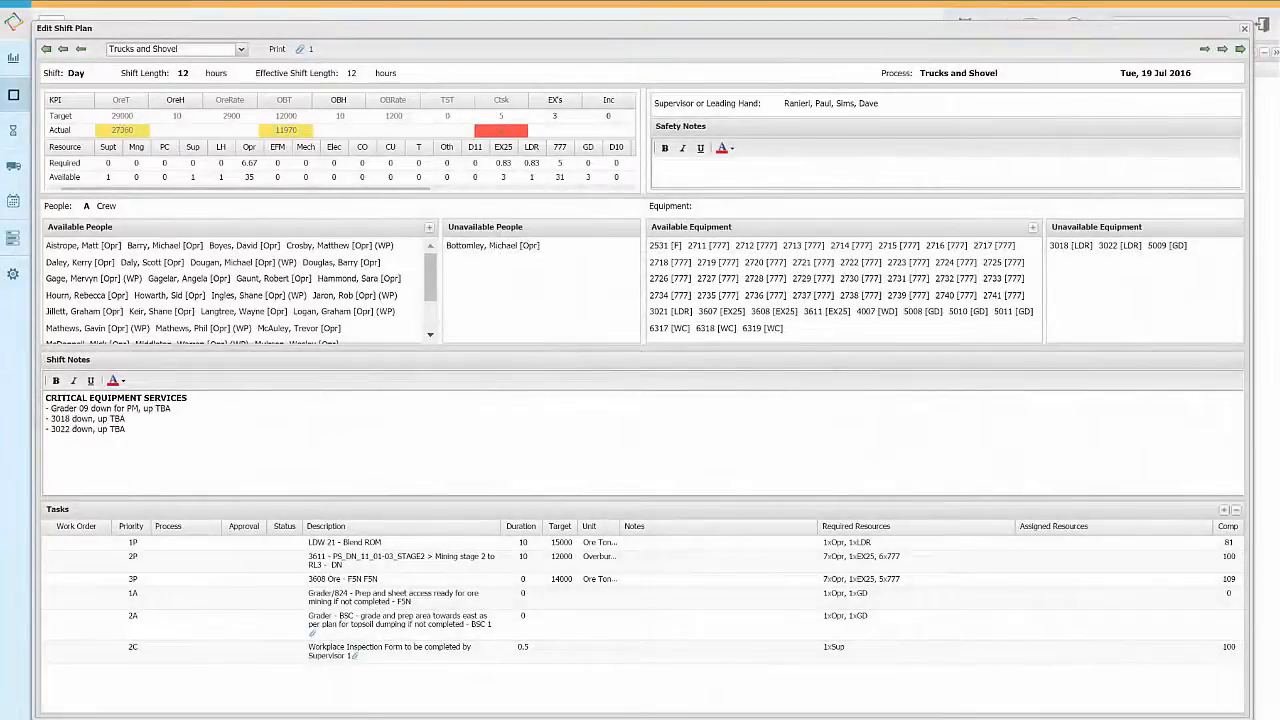
pyautogui.click(276, 48)
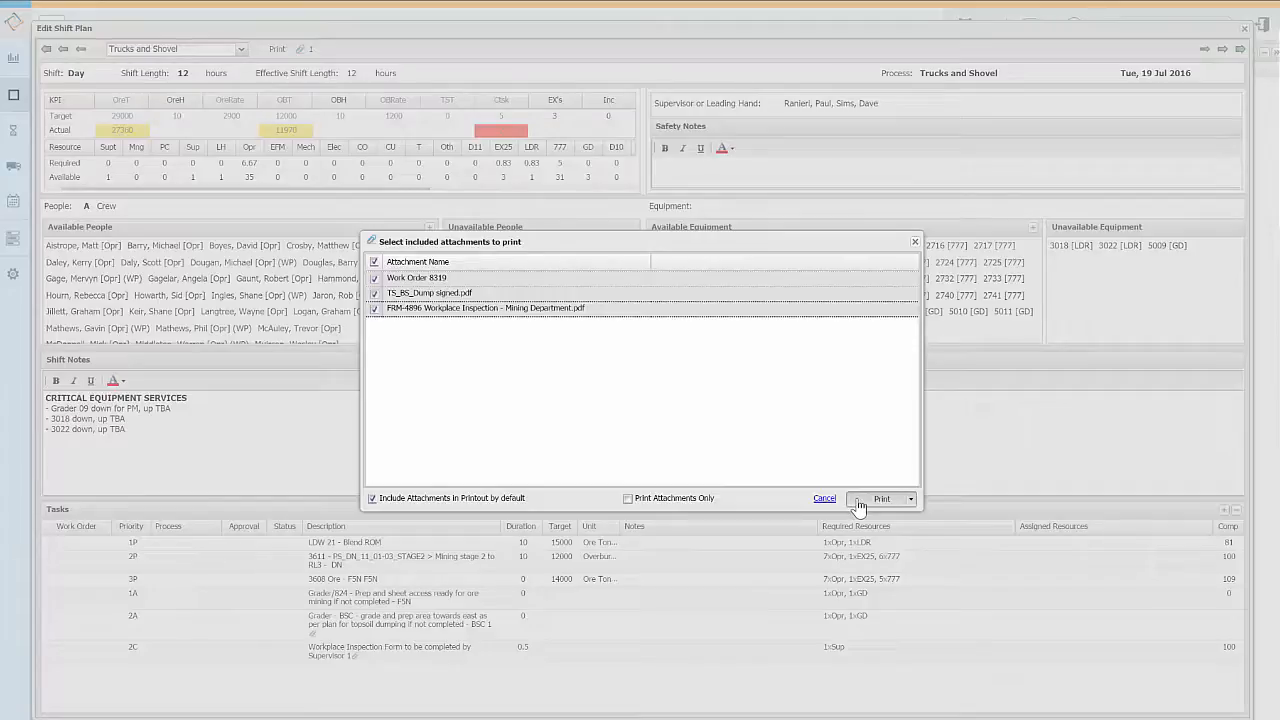
# Print the shift plan with its three attachments and return to the weekly board
pyautogui.click(880, 500)
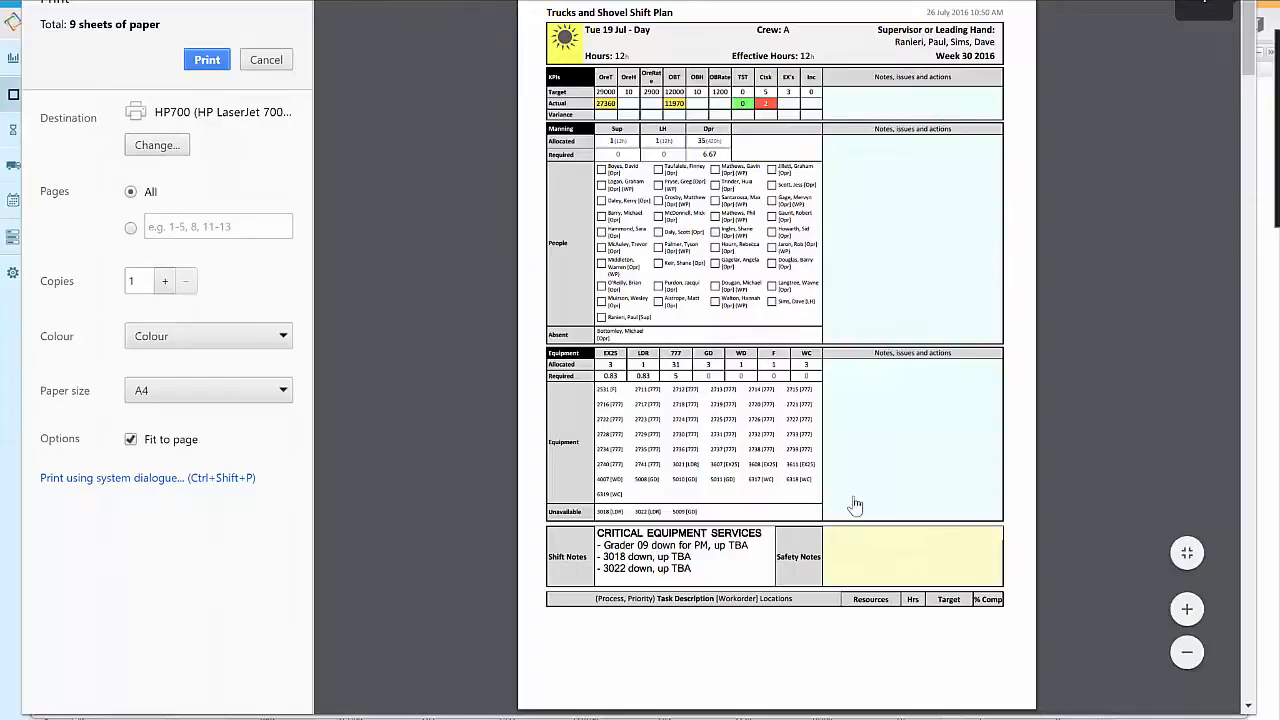
pyautogui.click(266, 60)
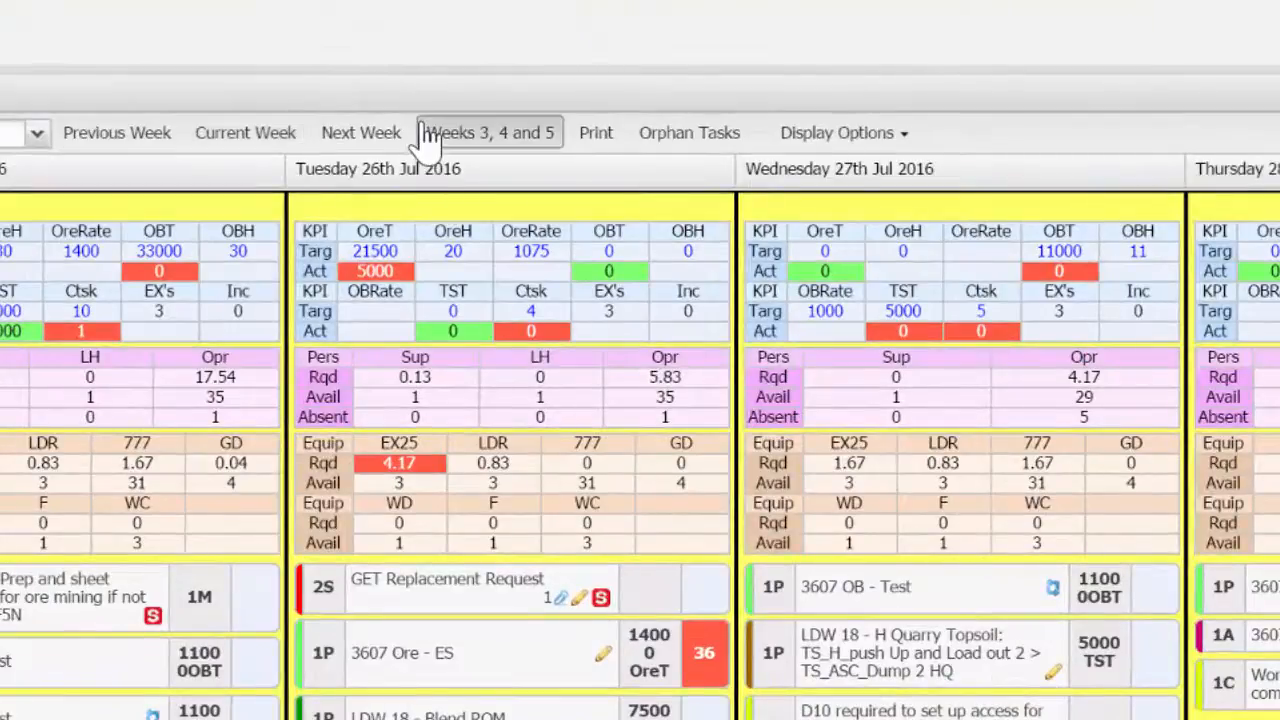
# Switch to the weeks 3-5 board and schedule LDW 18 Blend in the middle week's Blend row
pyautogui.click(488, 132)
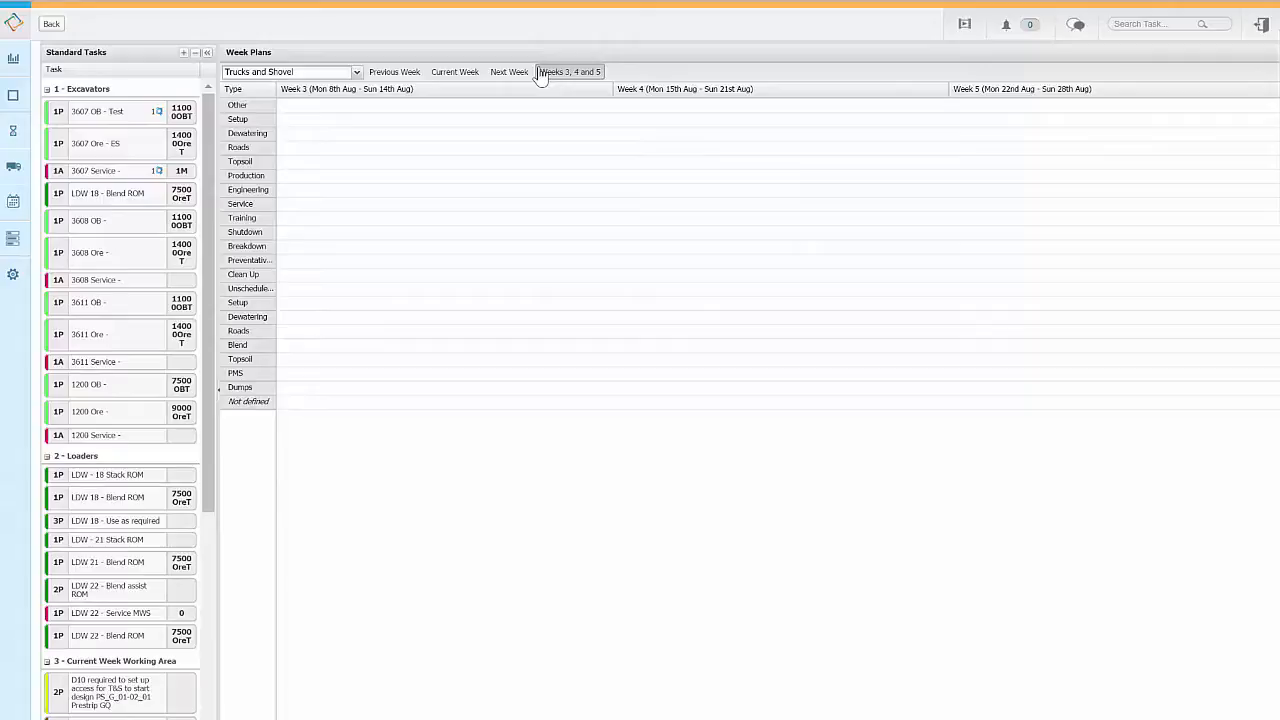
pyautogui.moveTo(140, 148)
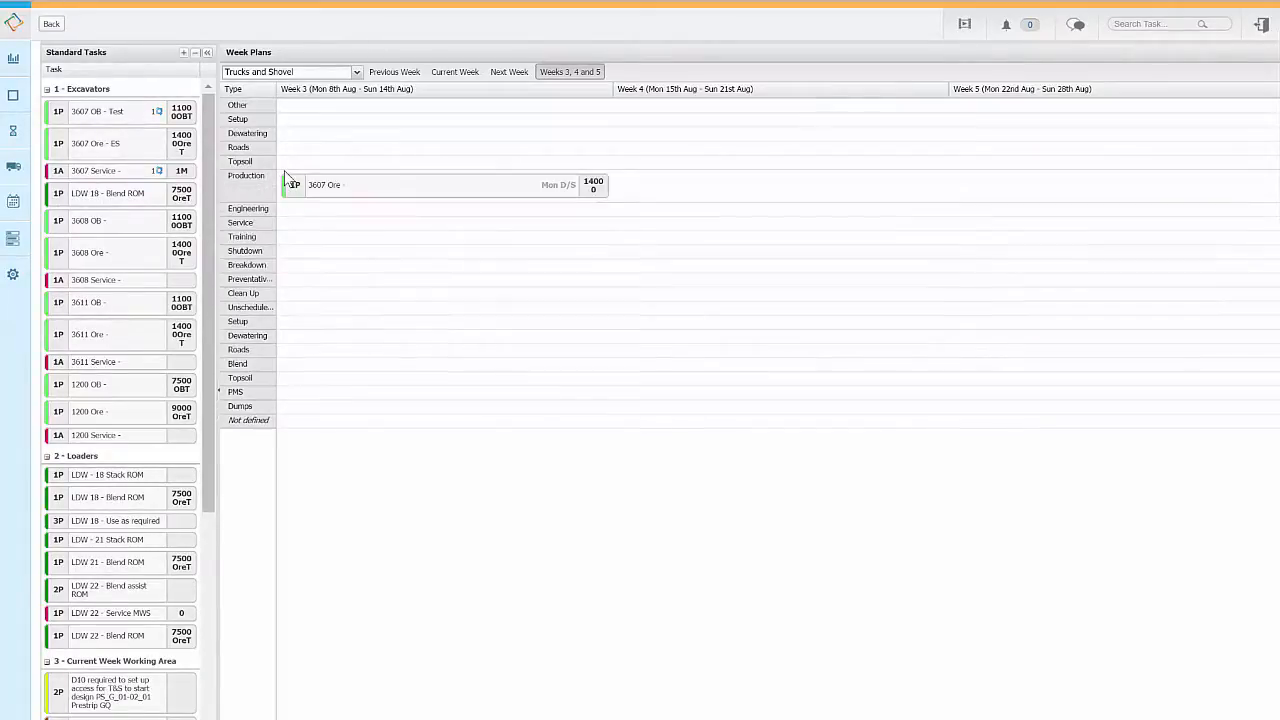
pyautogui.moveTo(116, 504)
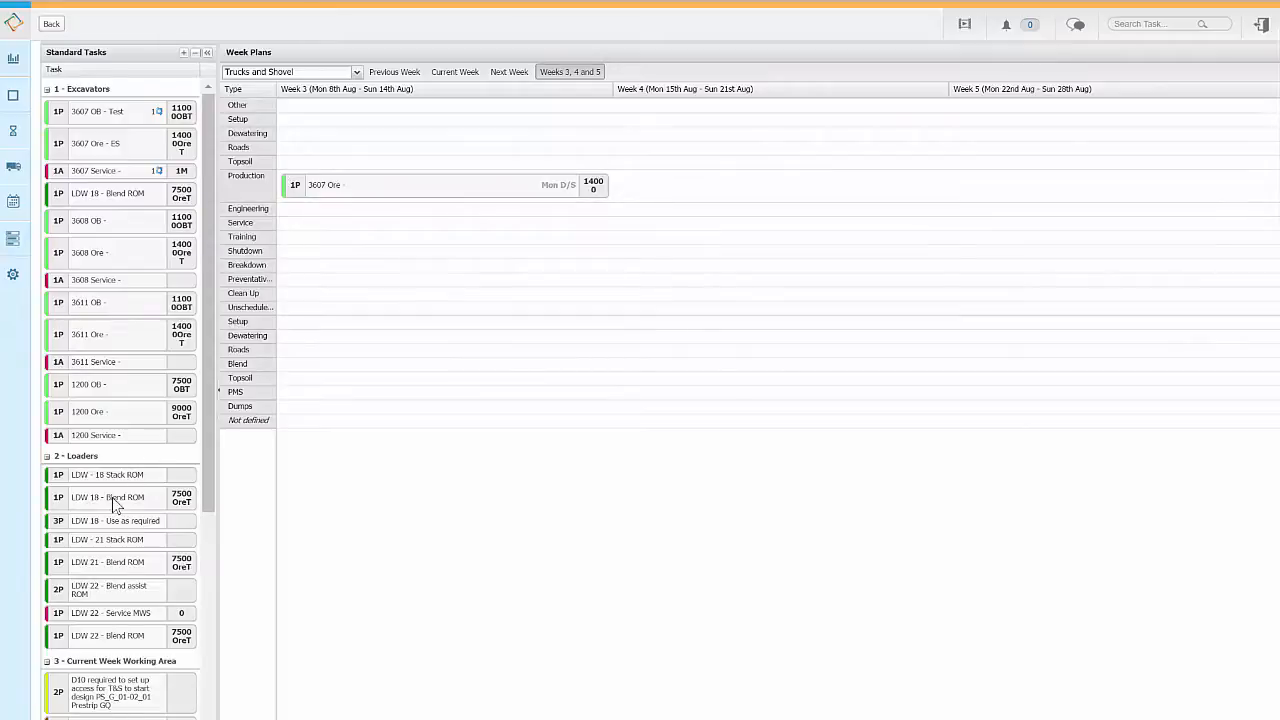
pyautogui.moveTo(644, 370)
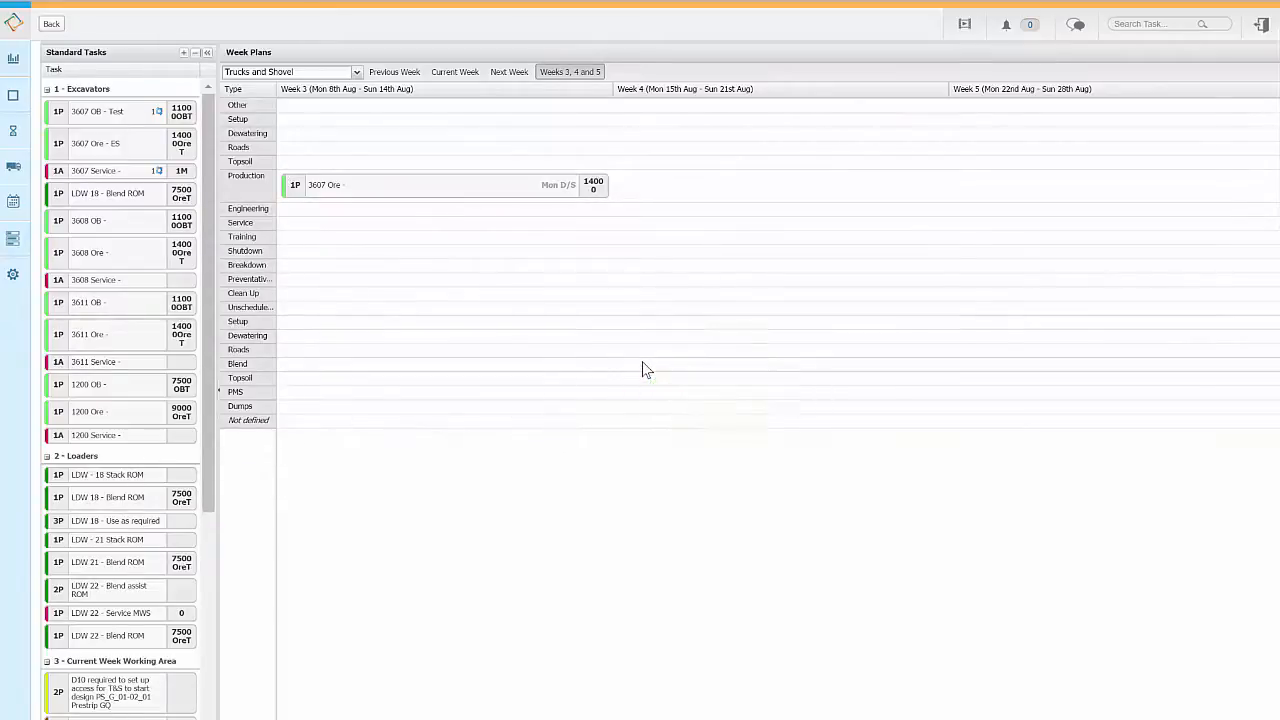
pyautogui.moveTo(108, 496); pyautogui.dragTo(784, 368)
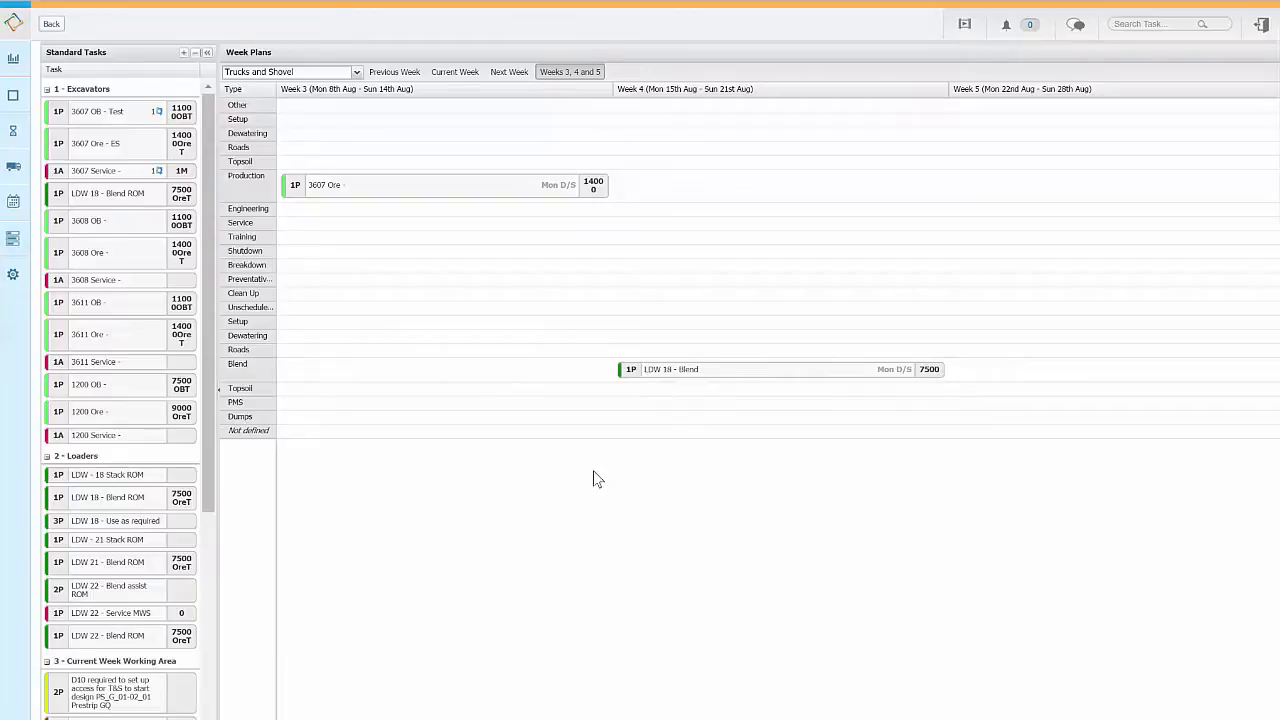